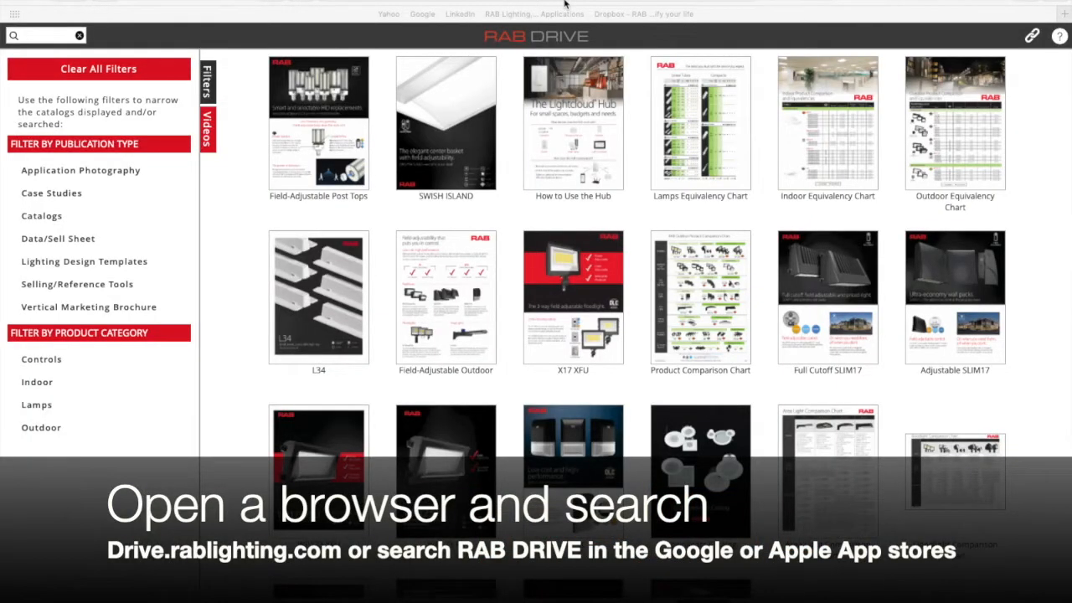
mouse_move(333, 163)
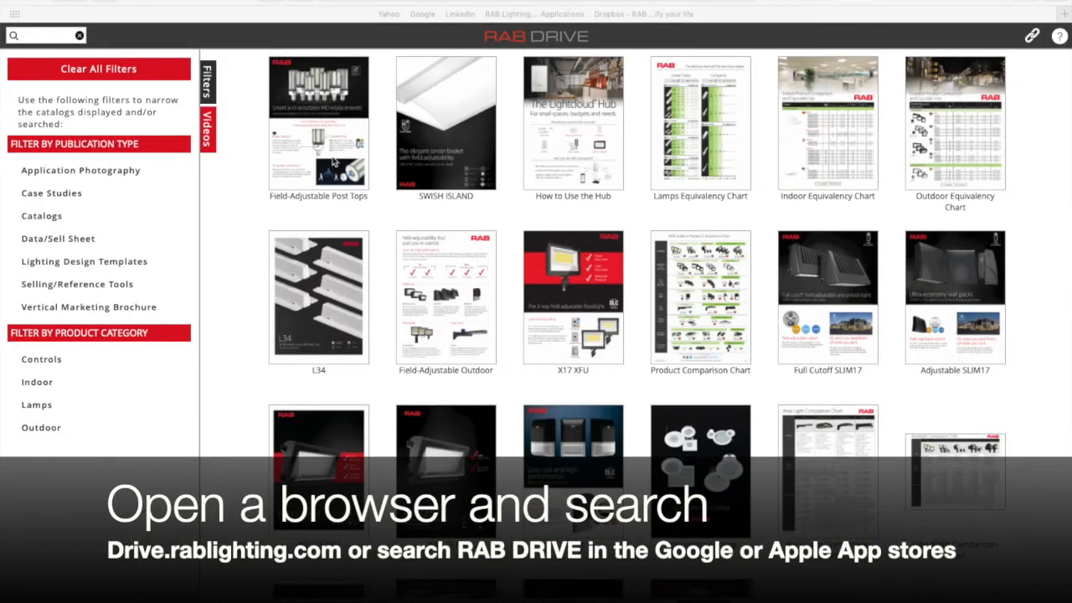
mouse_move(295, 218)
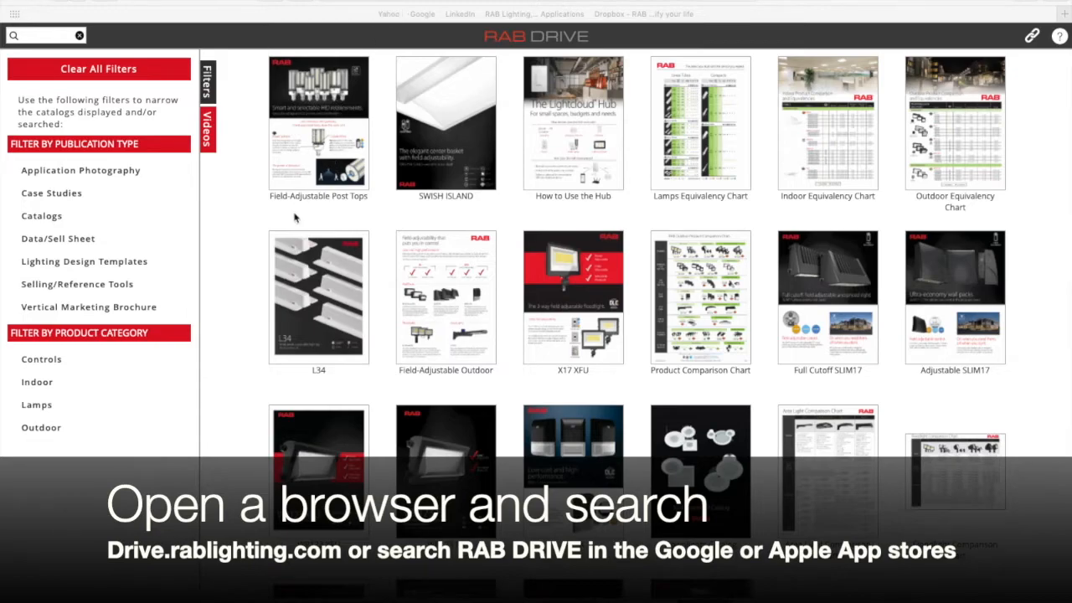
Advance the Field-Adjustable Post Tops brochure to page 2 with the ordering matrix.
scroll("down", 3)
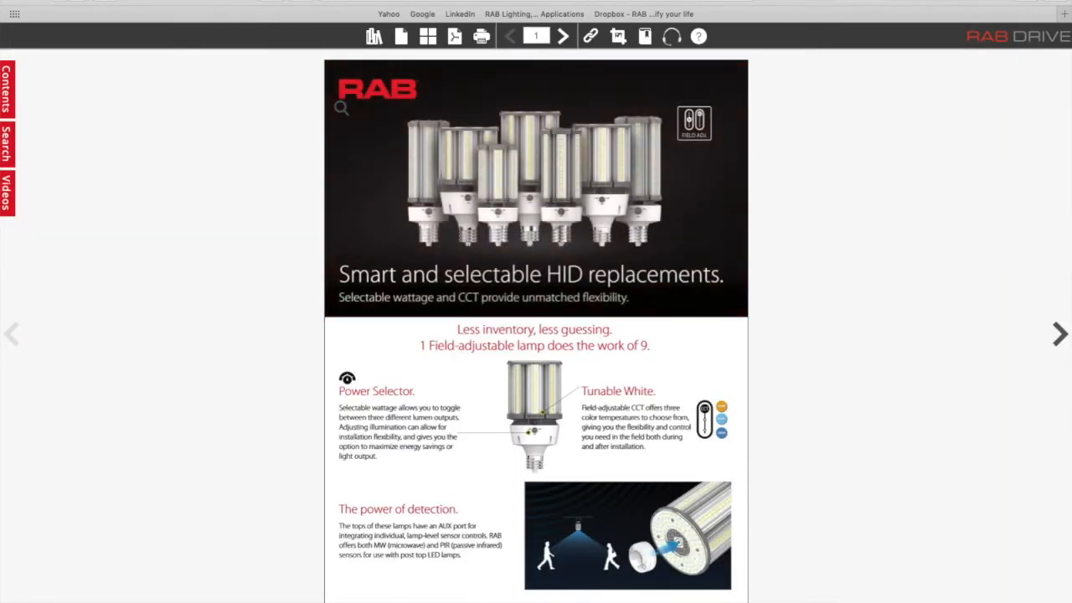
left_click(563, 35)
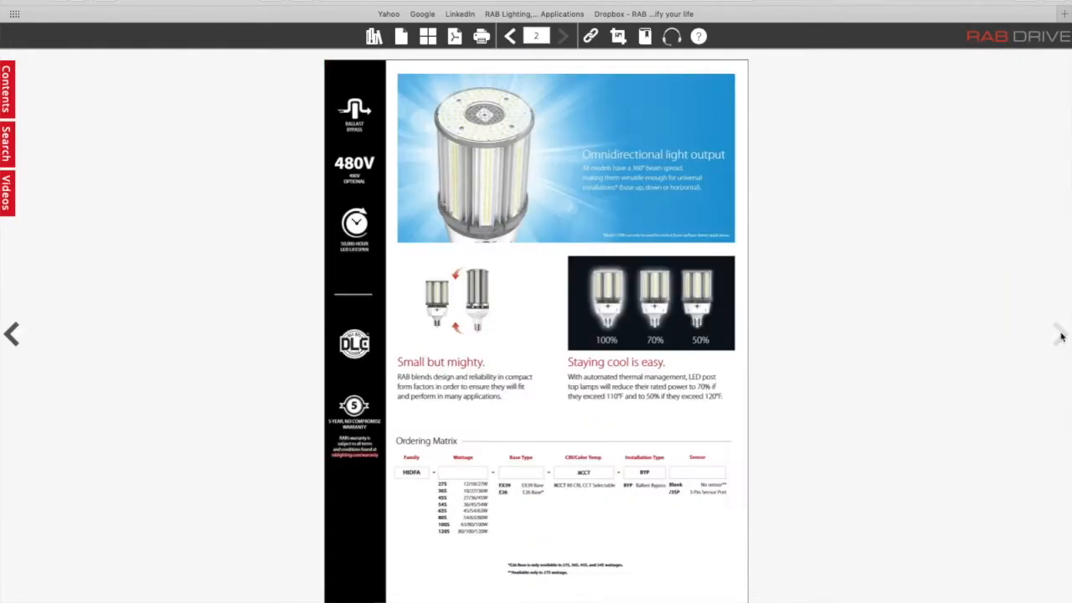
mouse_move(1060, 334)
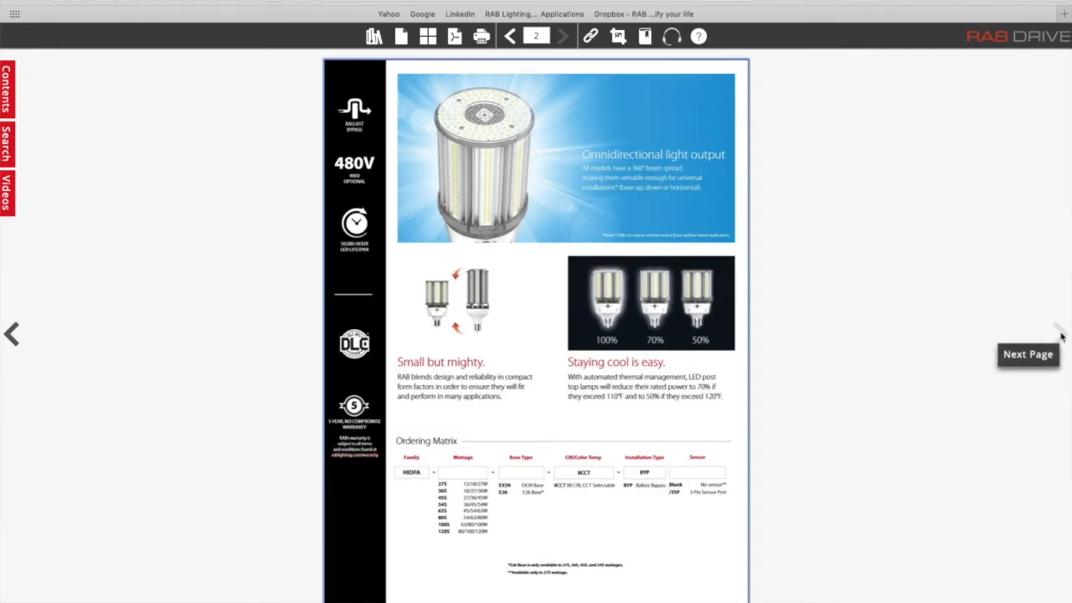
mouse_move(184, 282)
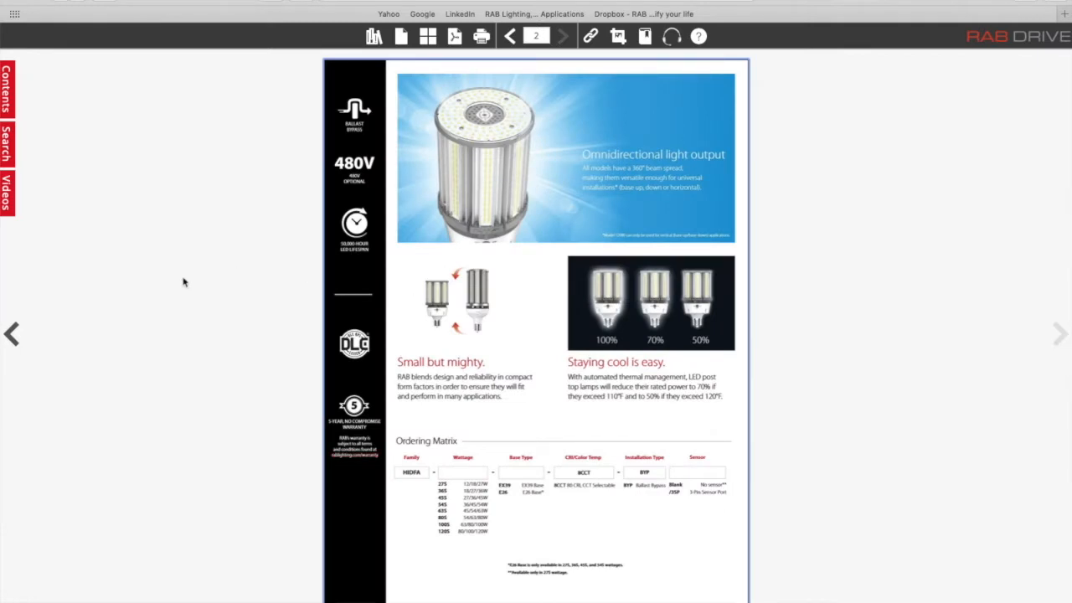